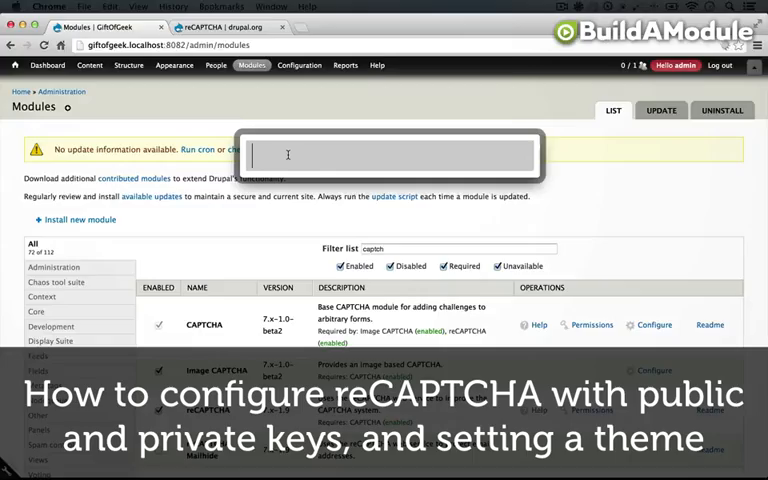
Find CAPTCHA settings via admin search, choose reCAPTCHA as default challenge, and save
type("capt")
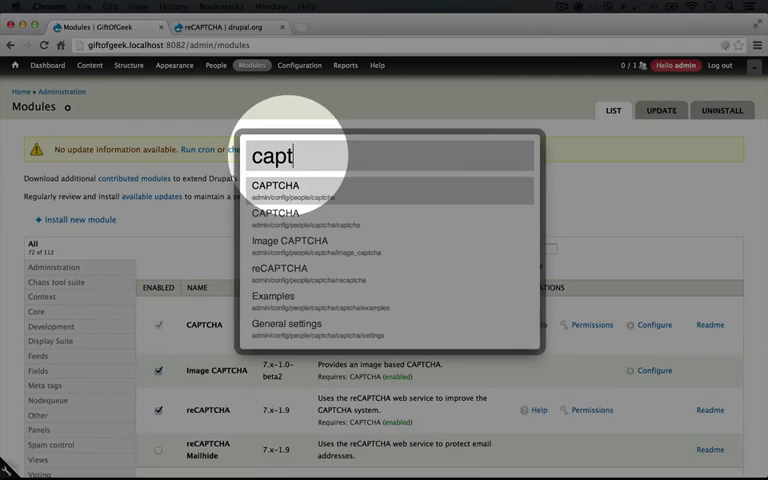
left_click(275, 185)
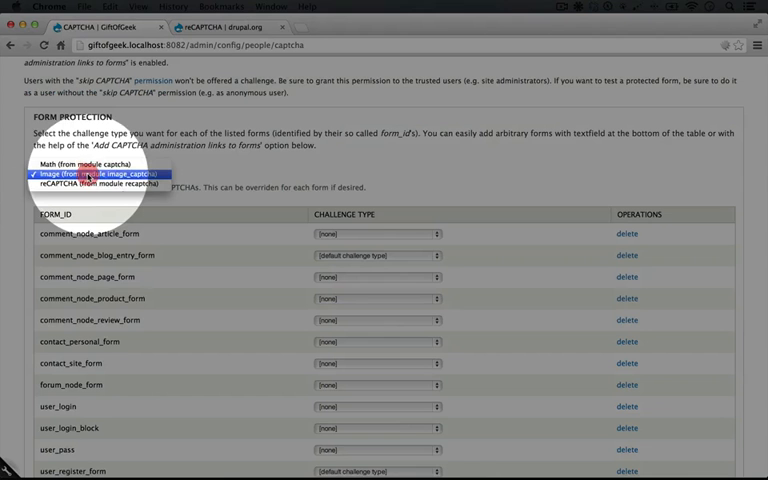
left_click(95, 185)
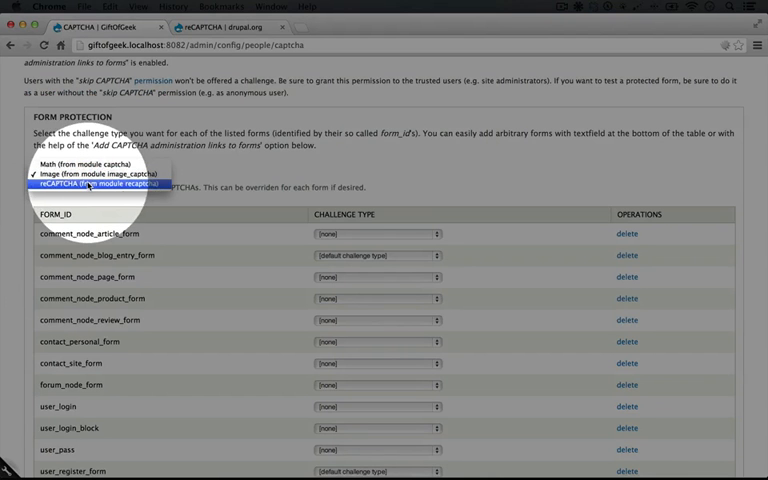
left_click(99, 184)
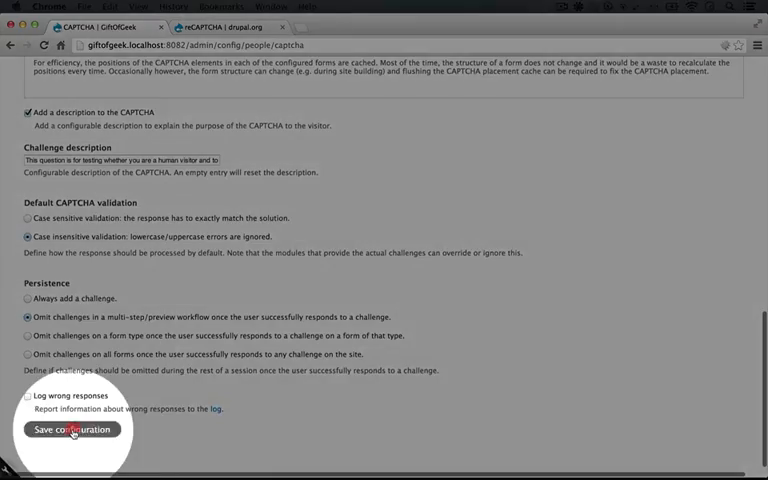
left_click(71, 430)
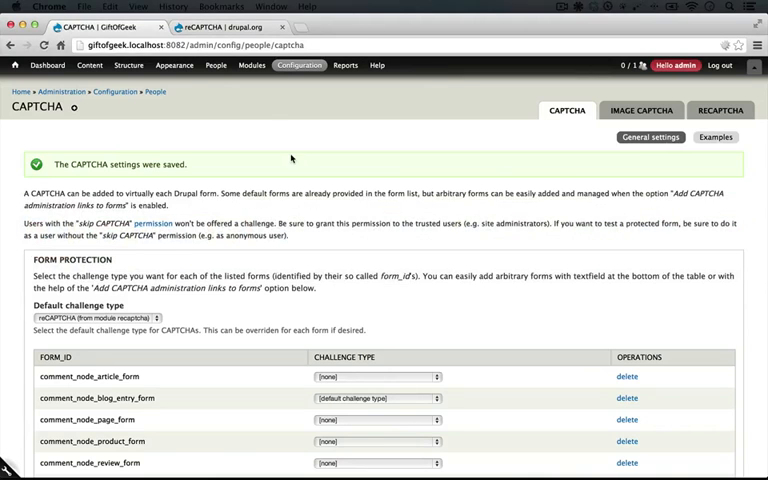
Open the reCAPTCHA module's readme from the modules list and scroll to the key link
left_click(251, 65)
type("captch")
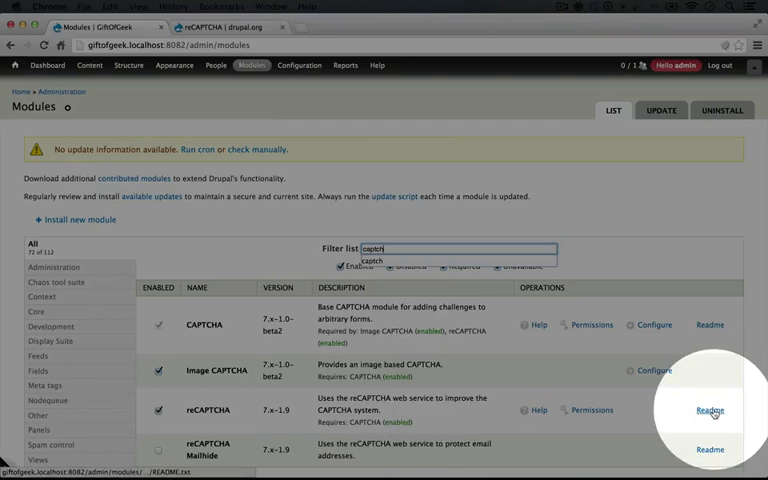
left_click(710, 410)
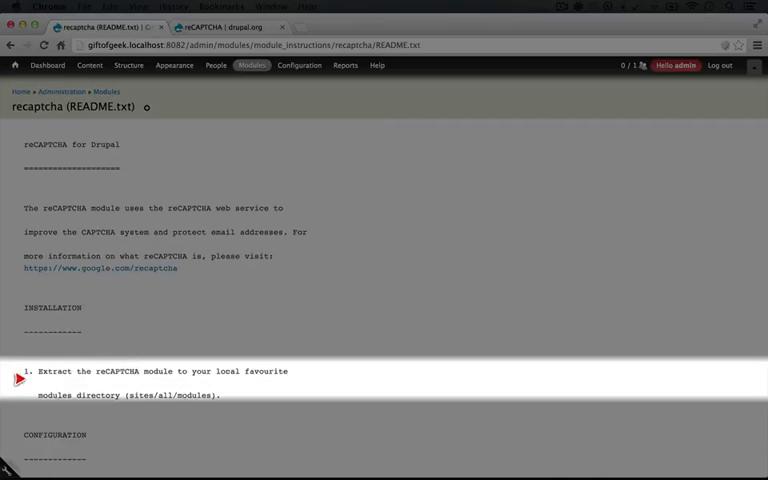
scroll("down", 3)
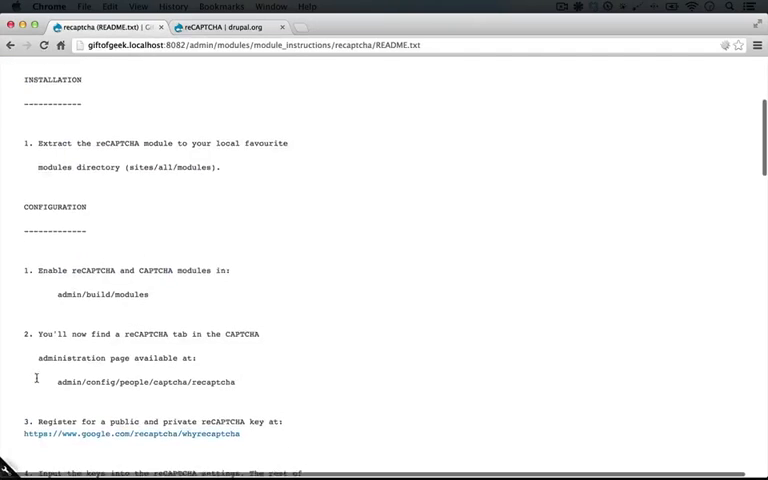
scroll("down", 3)
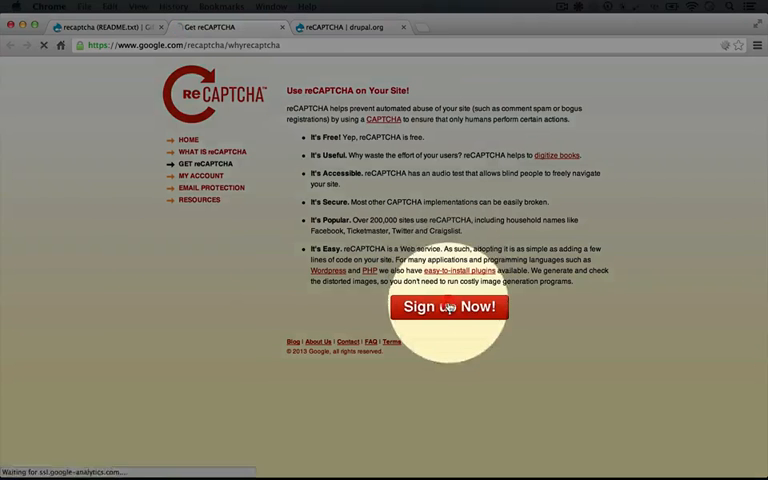
Sign up for a giftofgeek.com reCAPTCHA key enabled on all domains
left_click(448, 306)
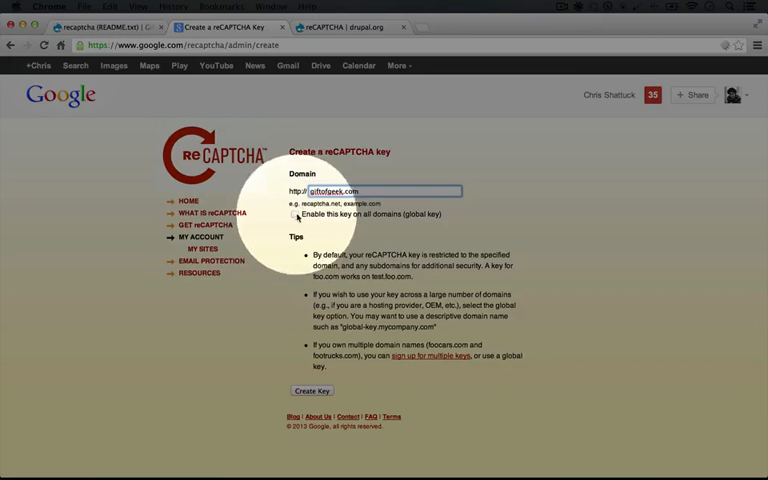
left_click(296, 214)
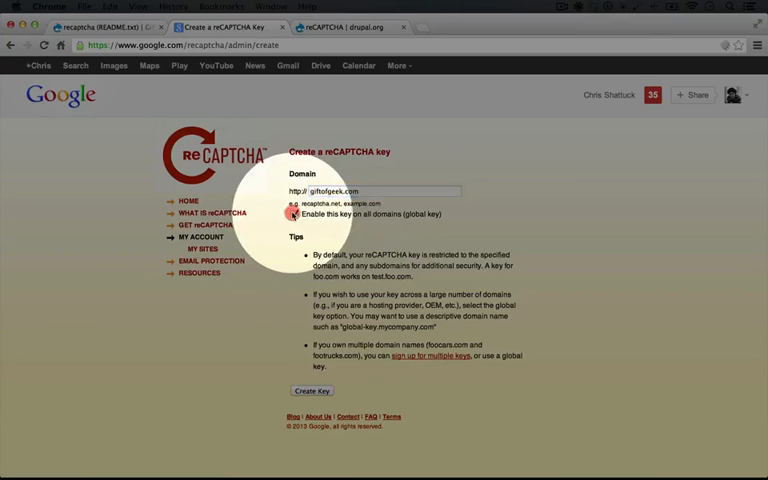
left_click(294, 214)
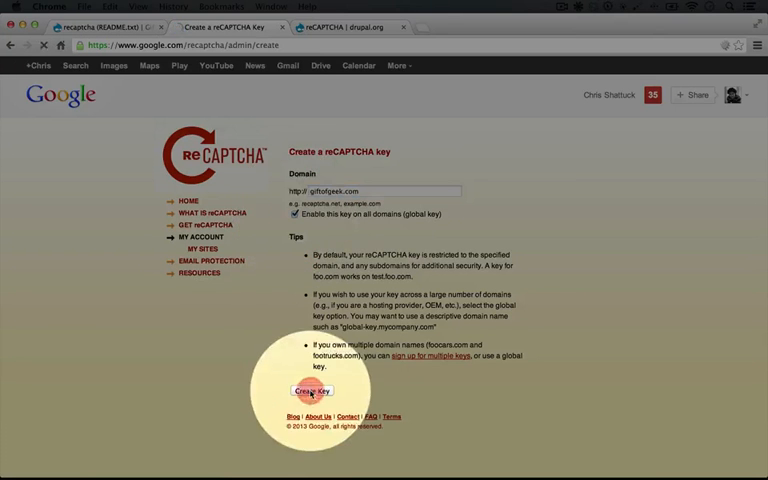
left_click(311, 391)
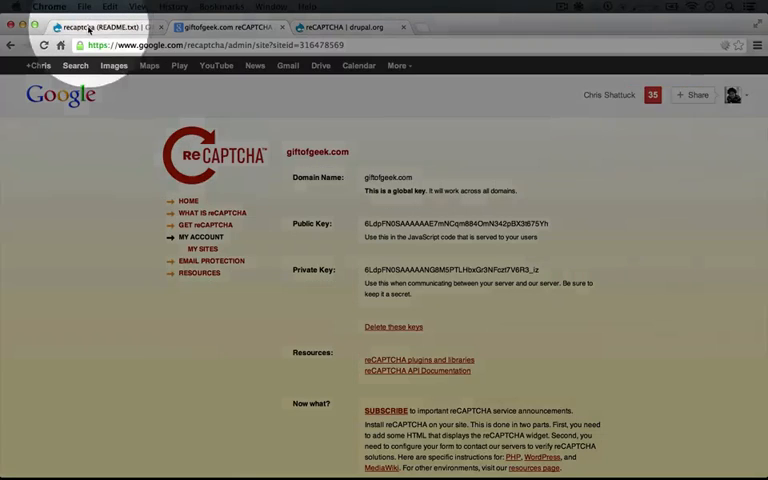
Paste Google's public and private keys into admin/config/people/captcha/recaptcha and save
left_click(95, 27)
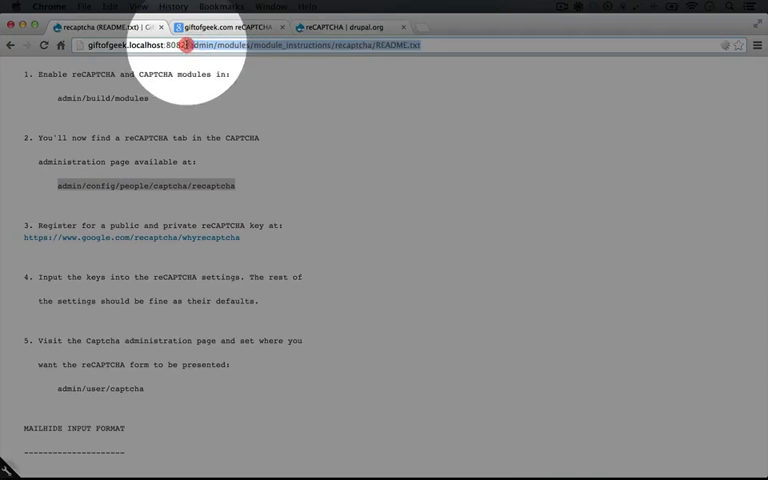
type("admin/config/people/captcha/recaptcha")
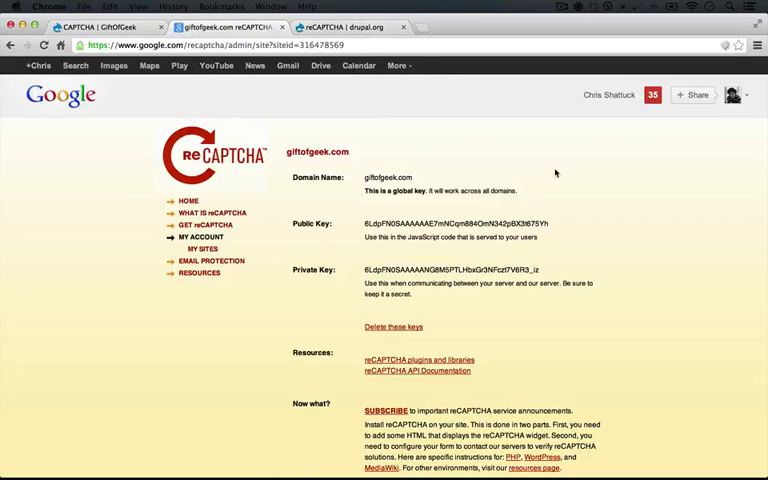
double_click(455, 223)
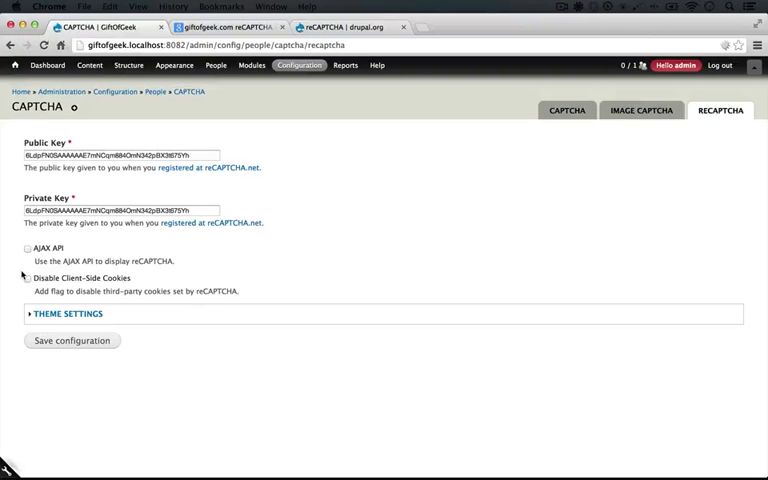
left_click(71, 340)
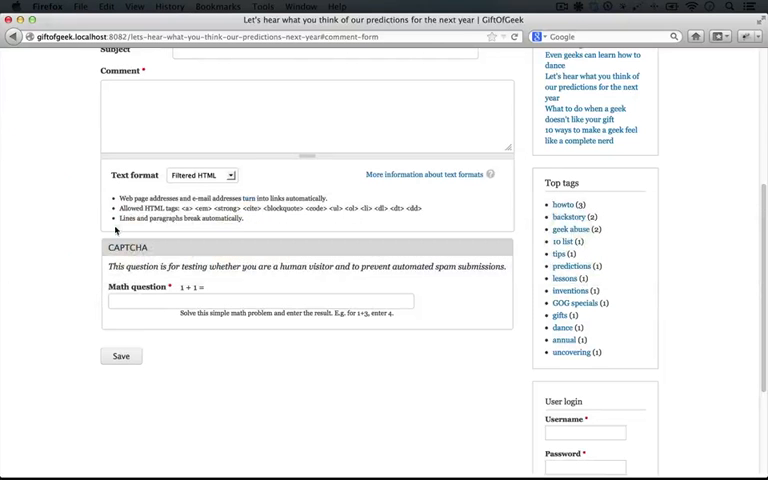
Check the article comment form's CAPTCHA, then return to the reCAPTCHA settings
left_click(427, 174)
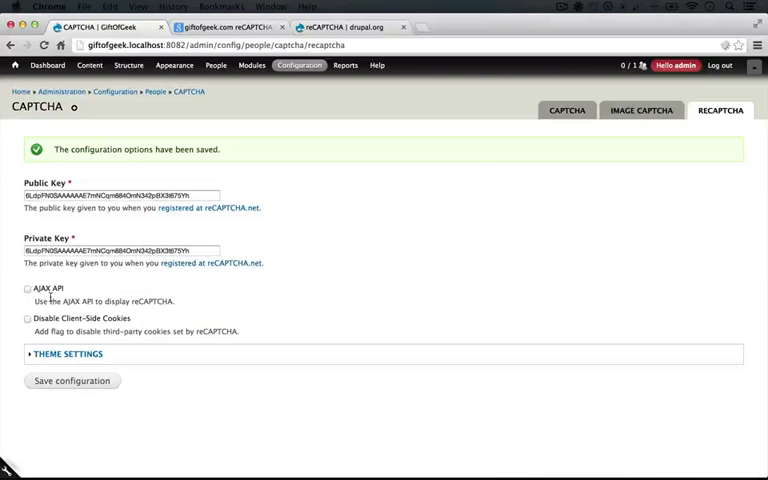
Choose the Black Glass reCAPTCHA theme under Theme Settings and save
left_click(68, 353)
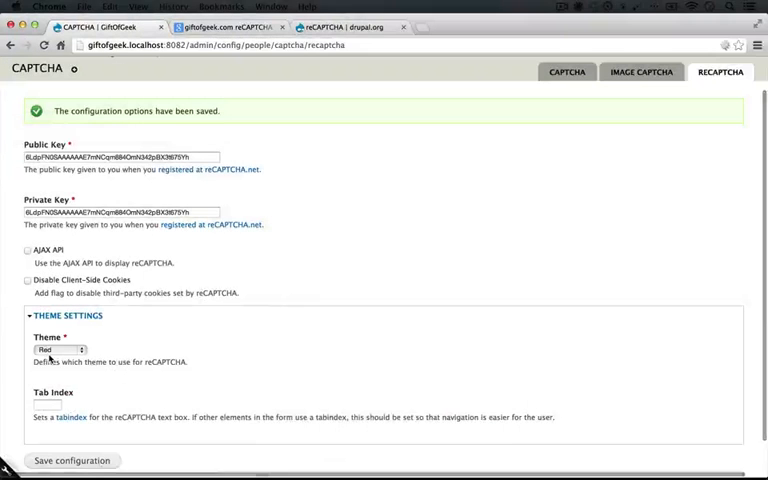
left_click(60, 349)
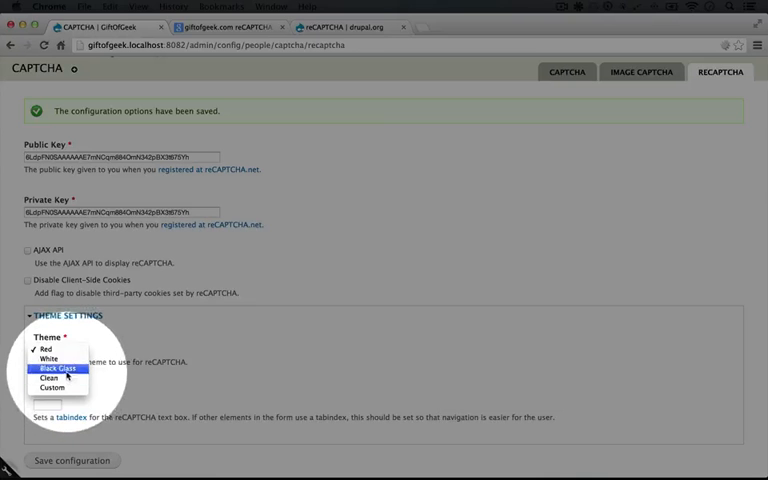
left_click(55, 368)
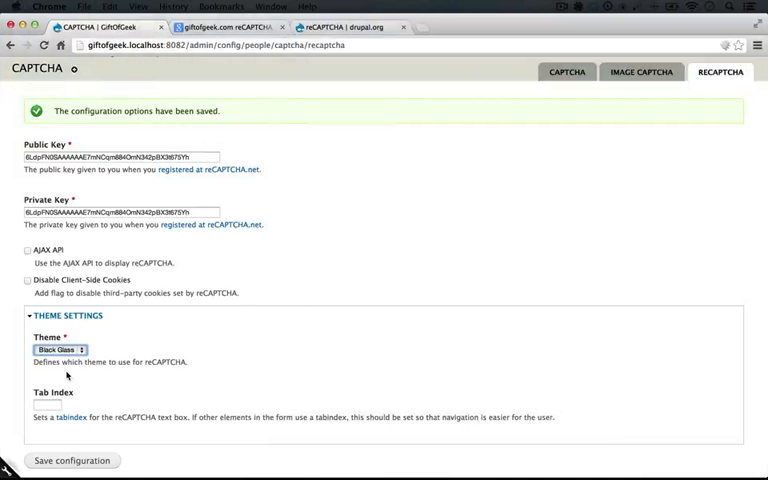
left_click(72, 460)
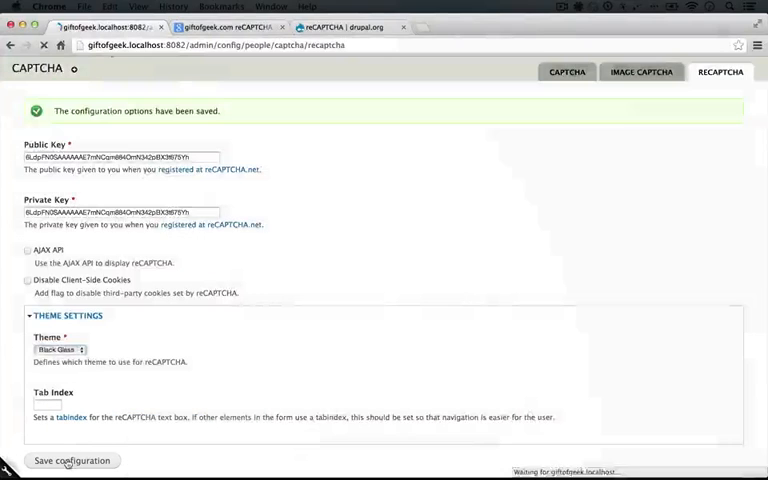